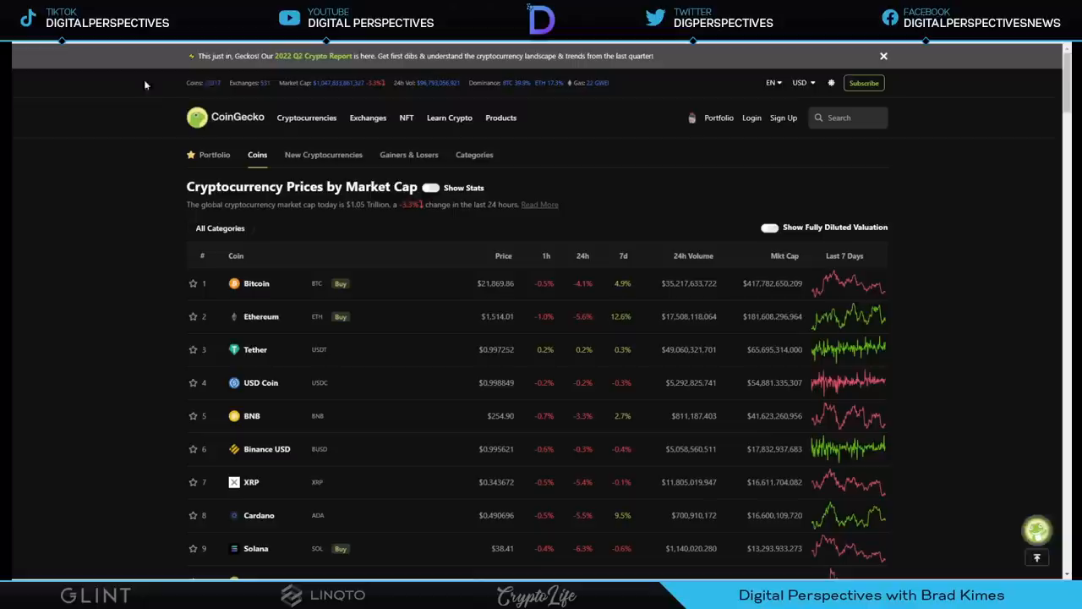
mouse_move(101, 149)
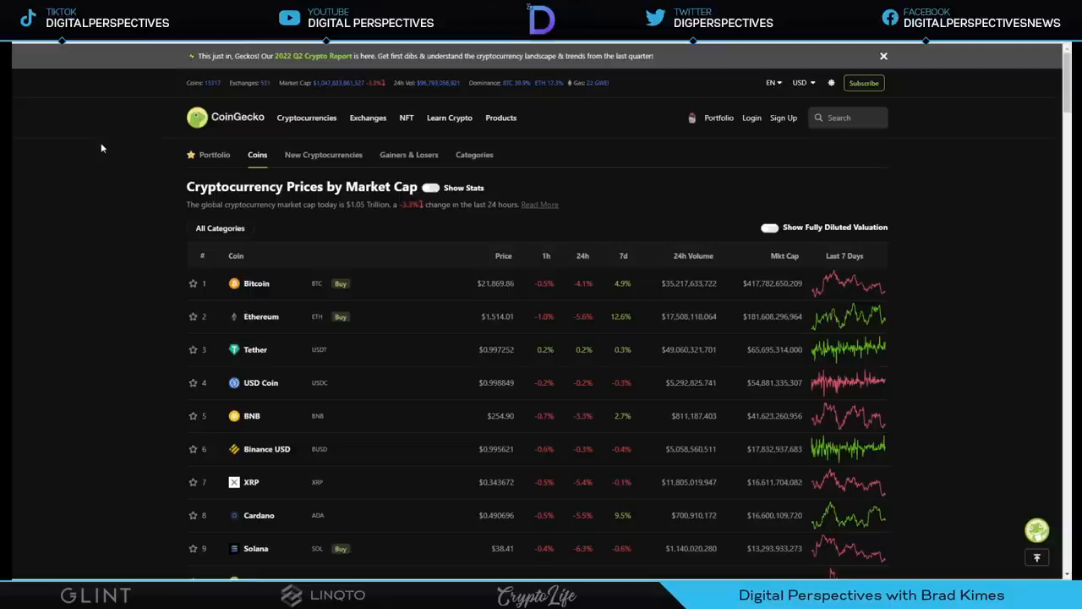
mouse_move(608, 152)
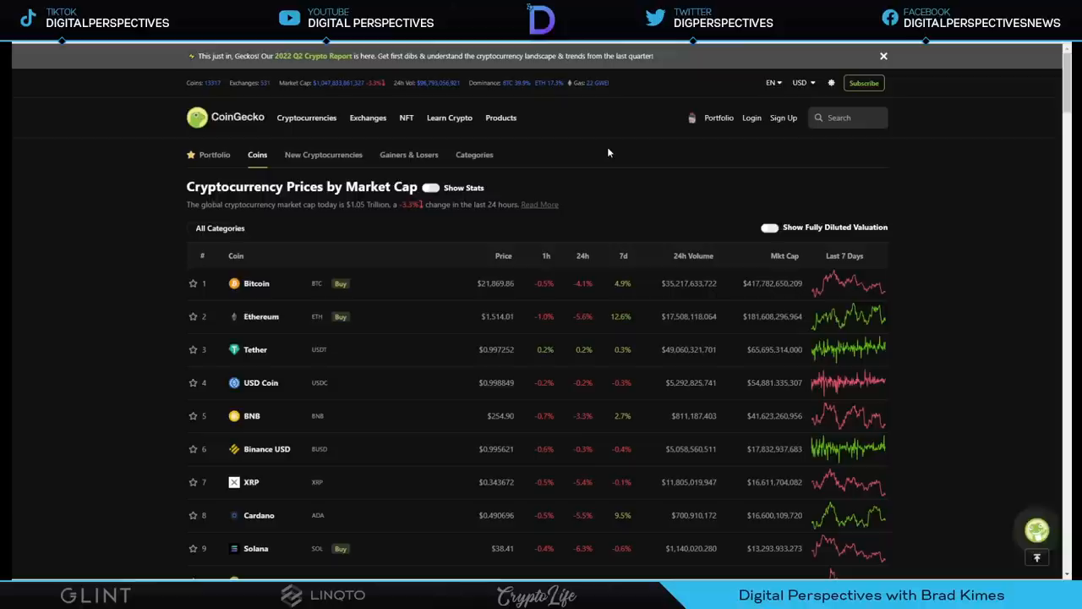
mouse_move(605, 151)
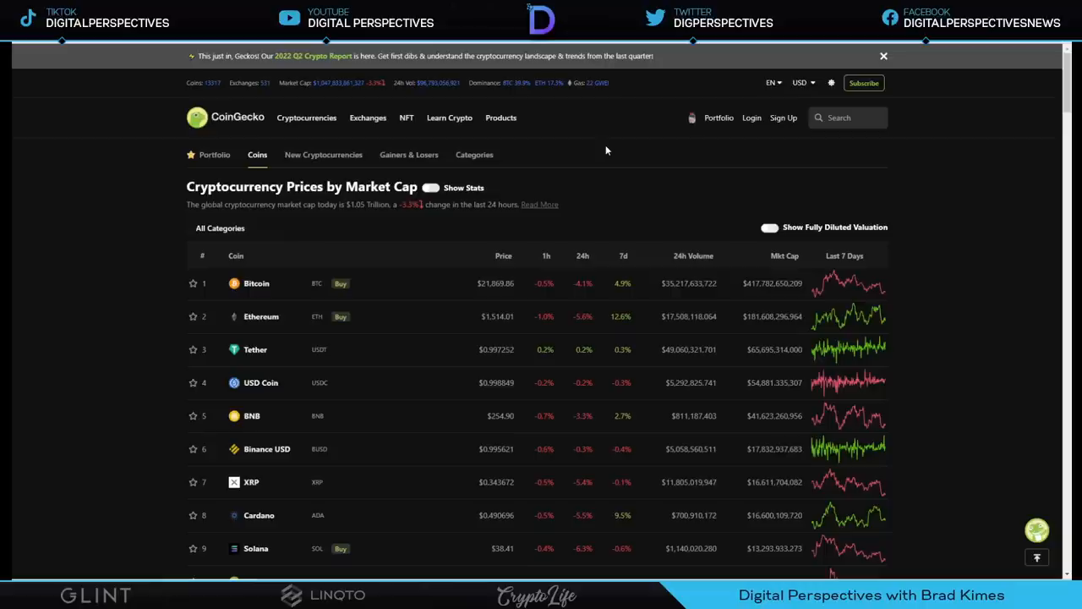
mouse_move(440, 392)
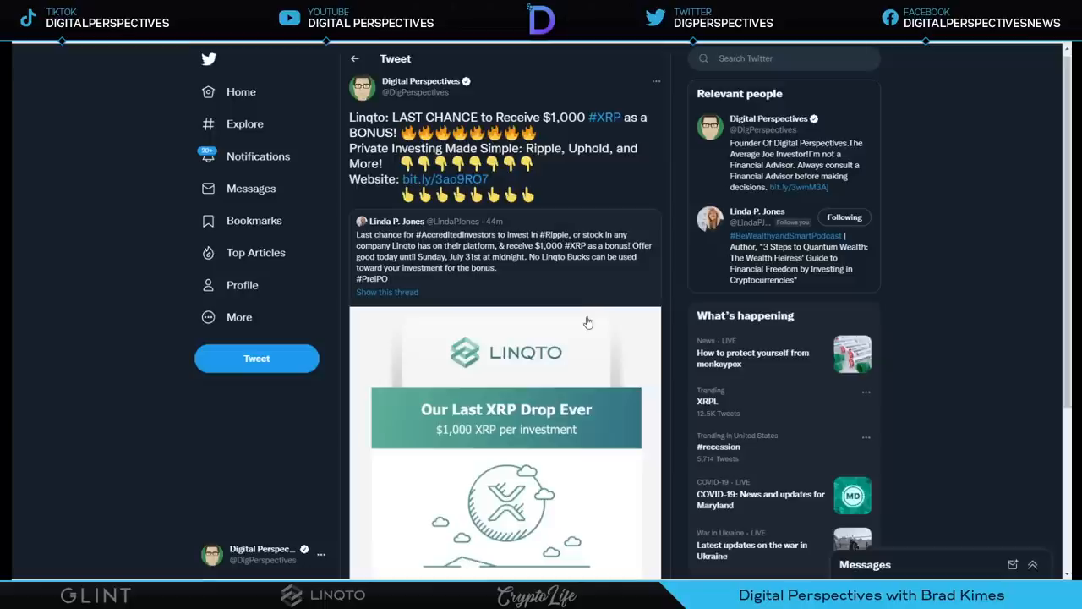
mouse_move(467, 267)
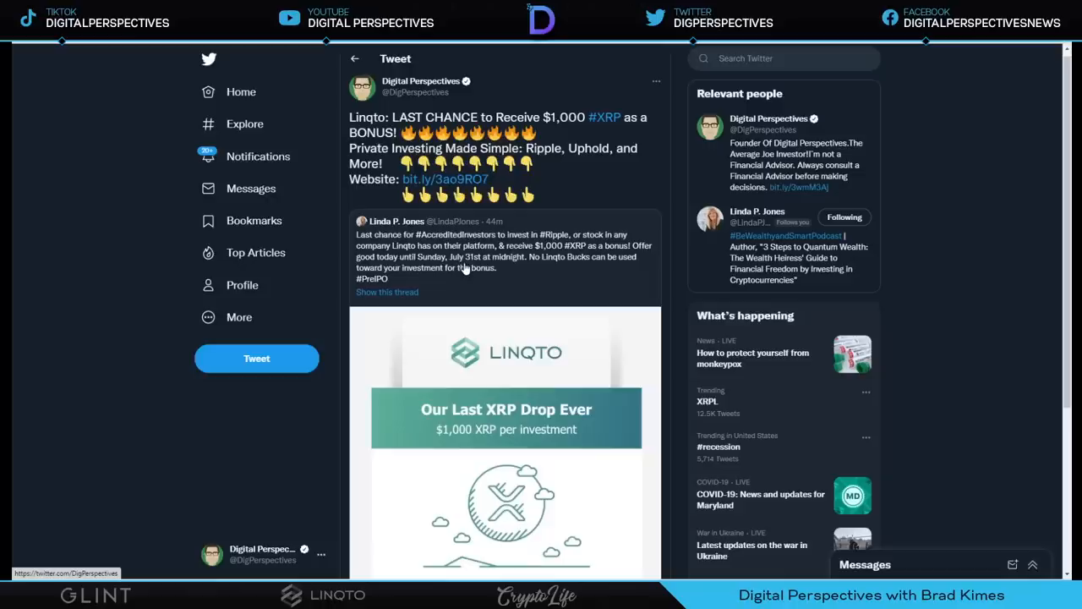
mouse_move(501, 281)
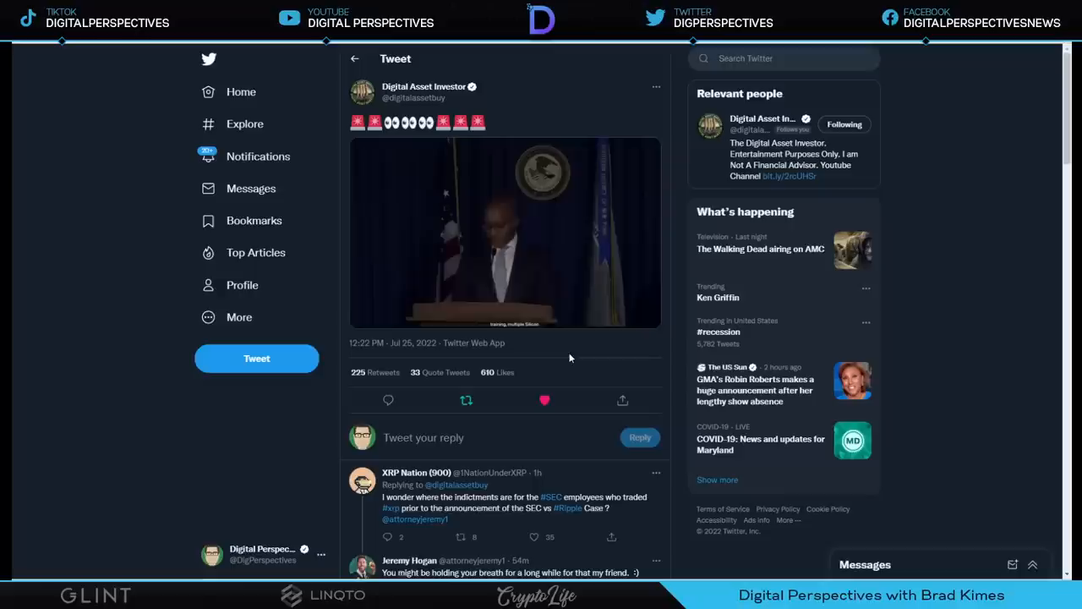
Play the press-conference video in the Digital Asset Investor tweet, then pause it near its end
left_click(504, 234)
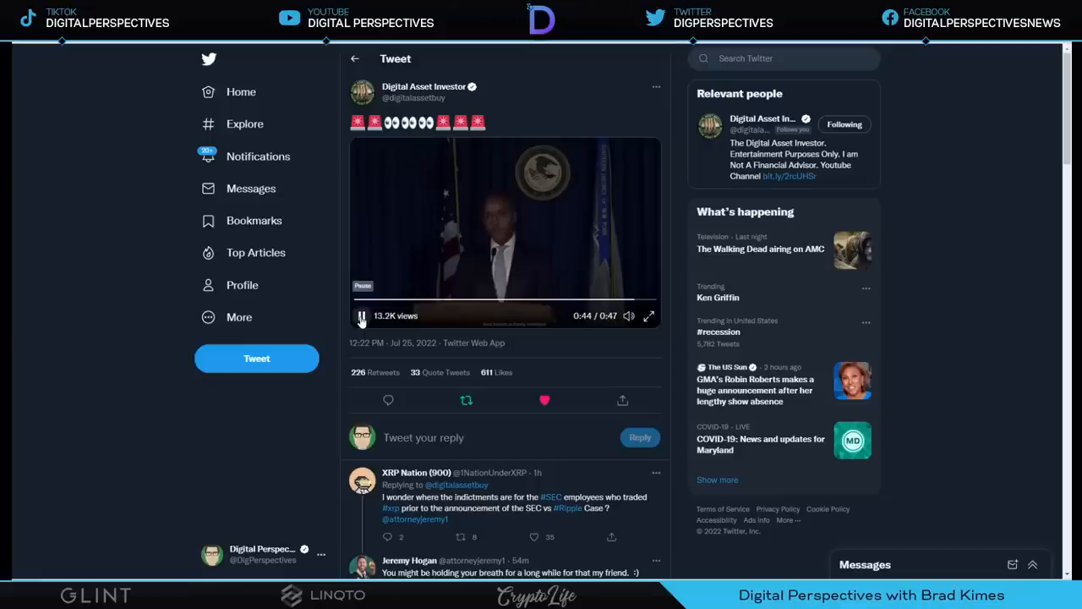
left_click(360, 316)
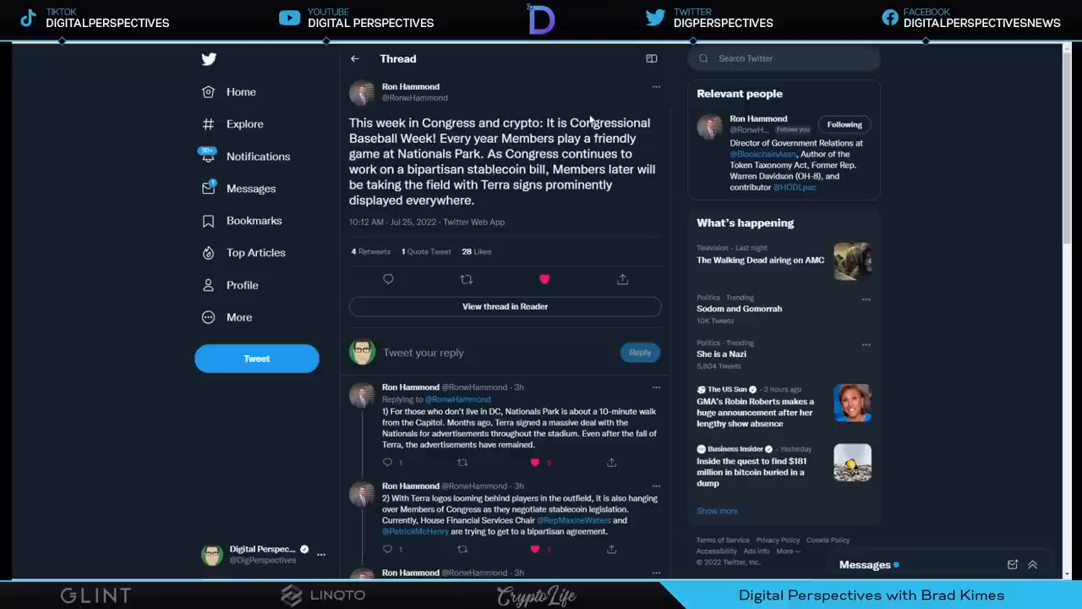
Scroll down Ron Hammond's thread to the numbered replies on the stablecoin bill negotiations
scroll("down", 3)
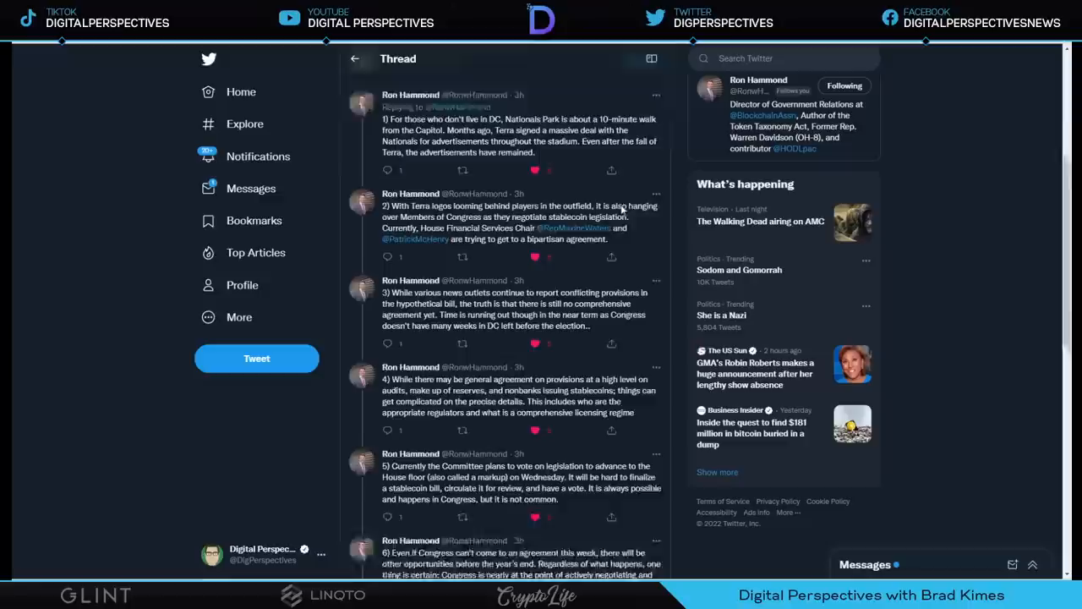
scroll("down", 3)
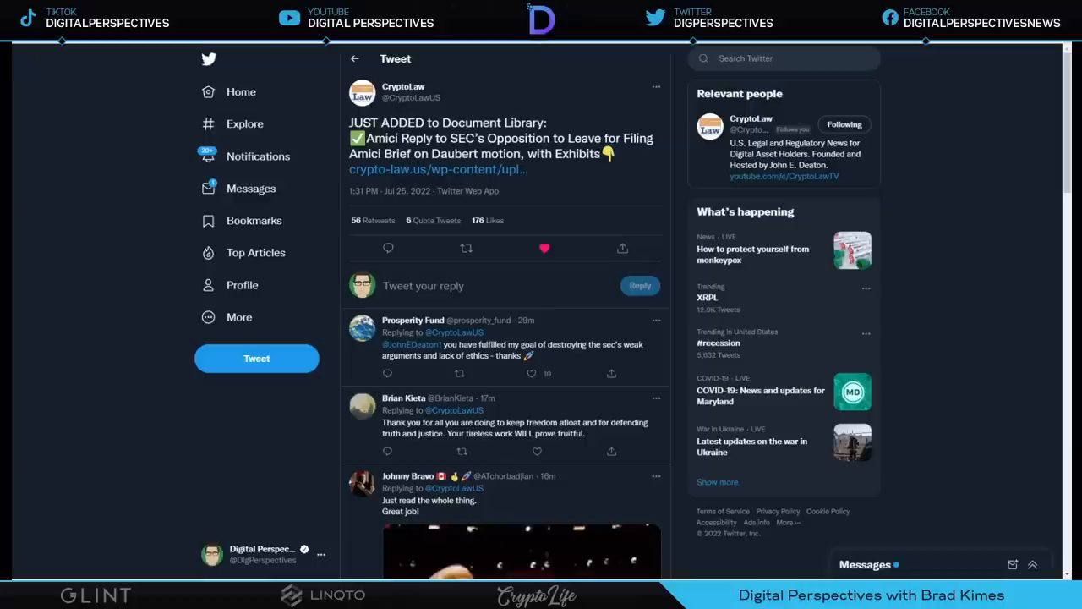
Open the crypto-law.us Master-Copy.pdf amici reply to Judge Torres and read from page 1 into page 2
left_click(438, 169)
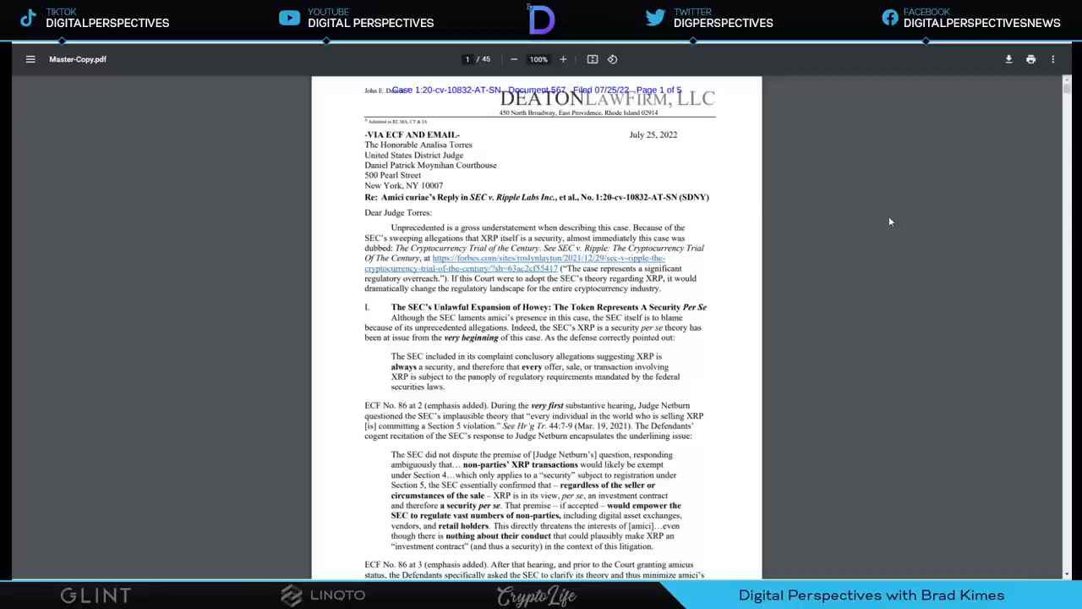
scroll("down", 3)
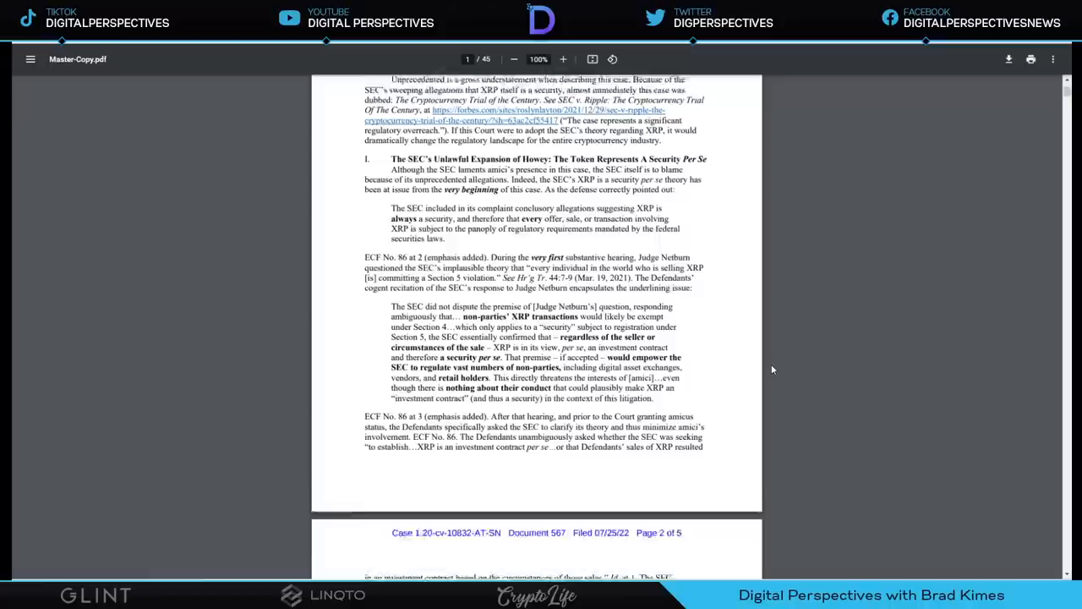
left_click(653, 18)
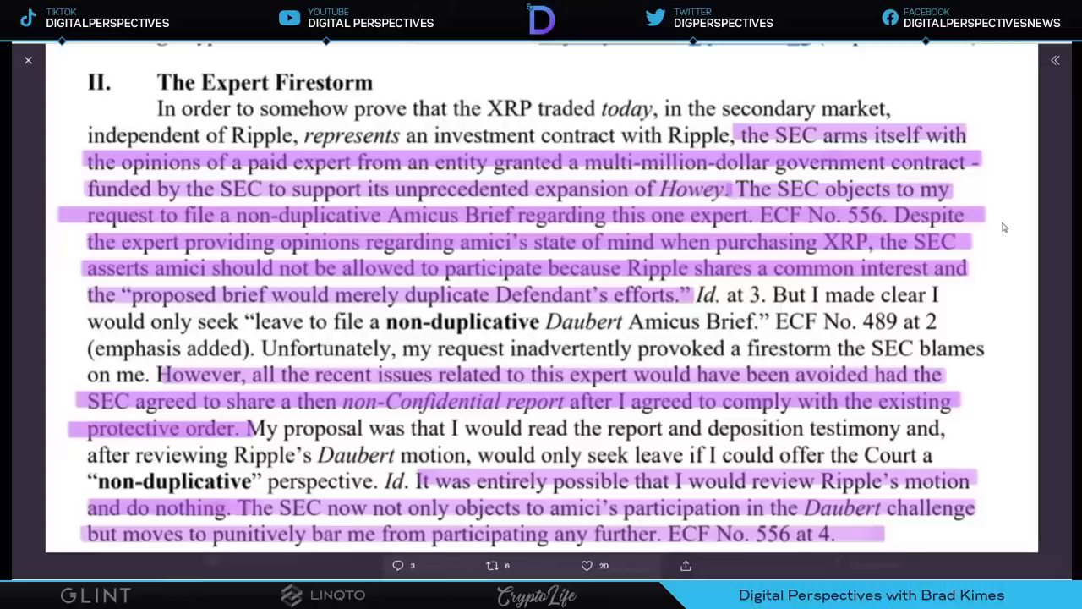
mouse_move(899, 321)
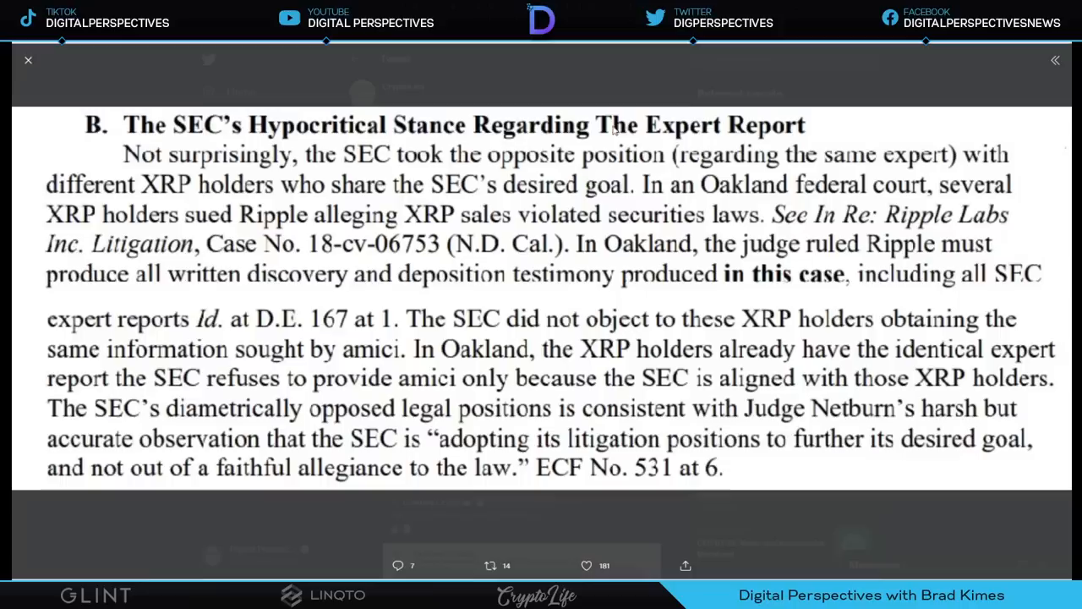
mouse_move(920, 122)
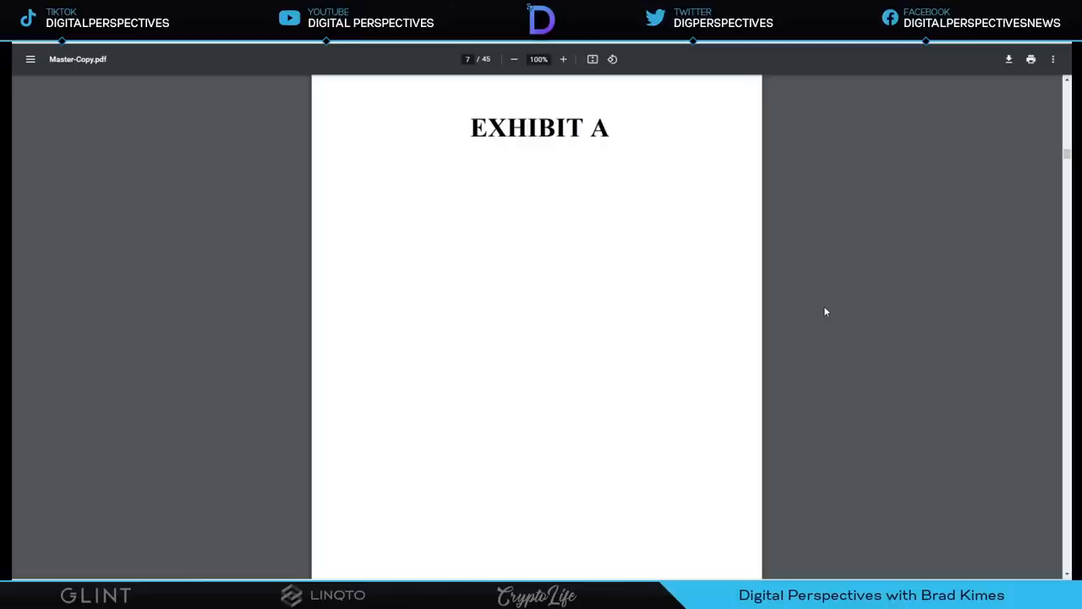
Scroll past the Exhibit A cover to page 11 showing Deaton's tweet praising Judges Netburn and Torres
scroll("down", 3)
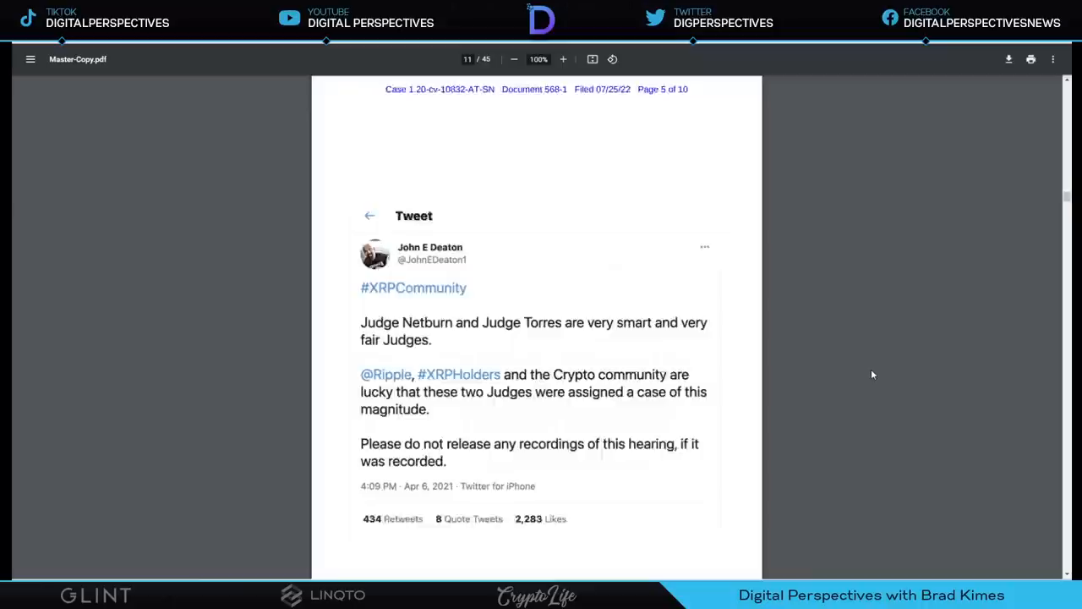
Scroll past the tweet exhibits to page 18, the first email page of Document 568-2
scroll("down", 3)
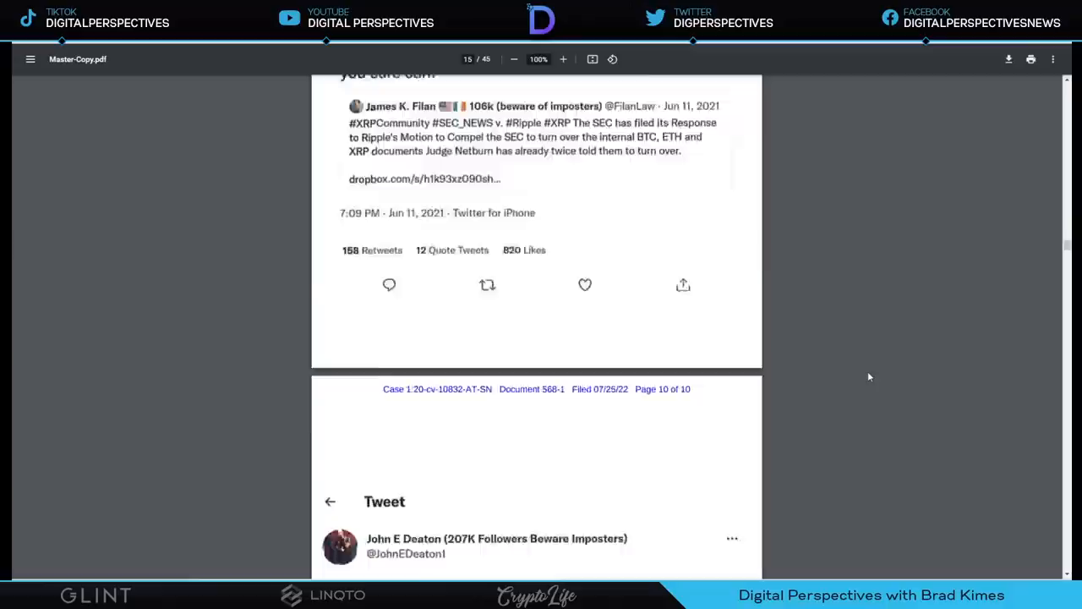
scroll("down", 3)
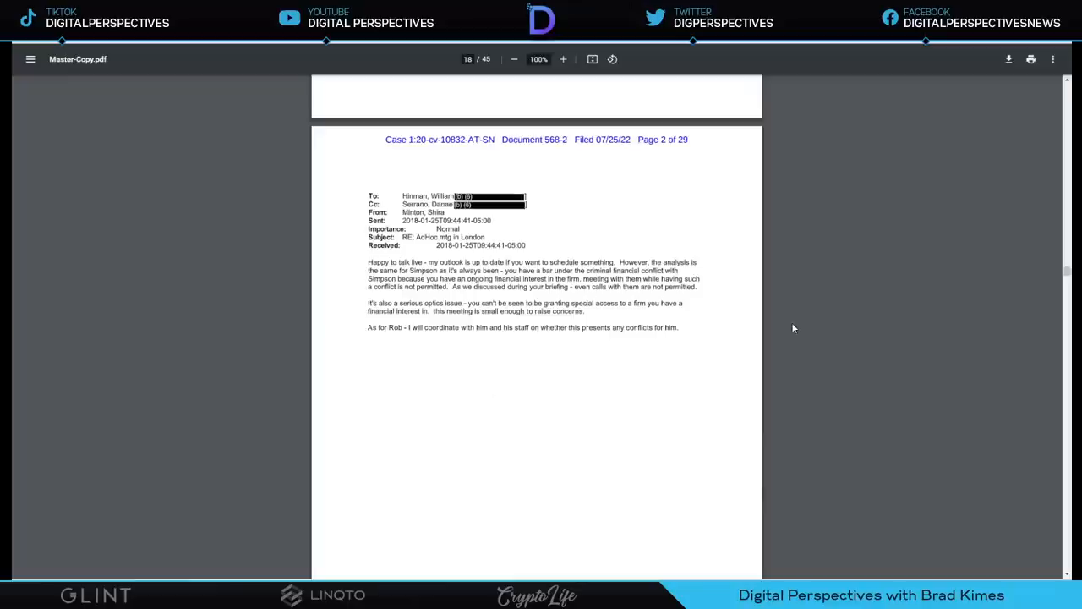
Scroll through the SEC email exhibits from page 28 to the 'is lunch still a thing?' email on page 42
scroll("down", 3)
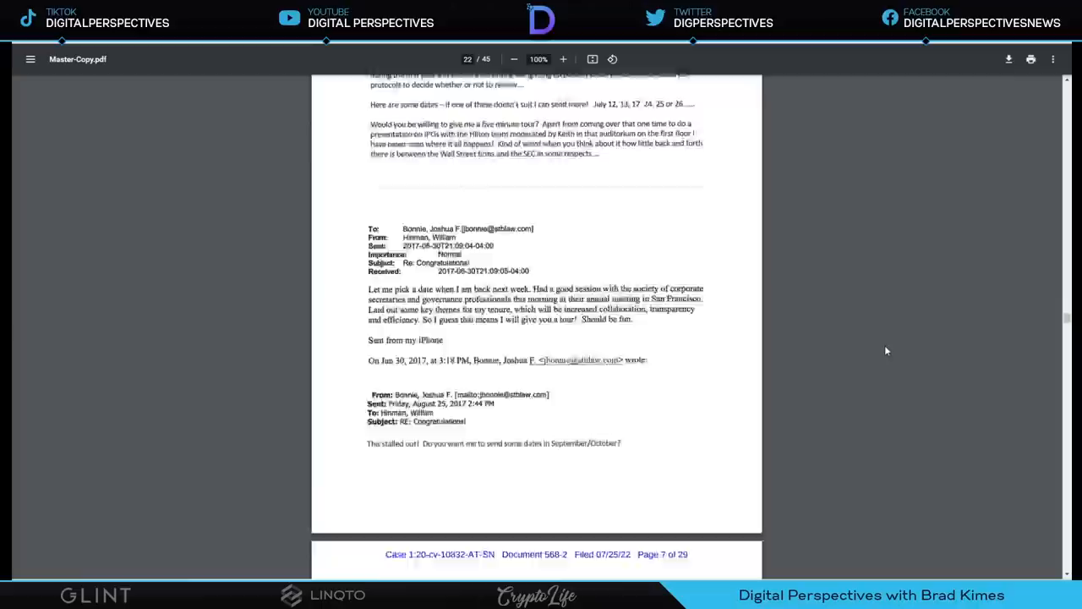
scroll("down", 3)
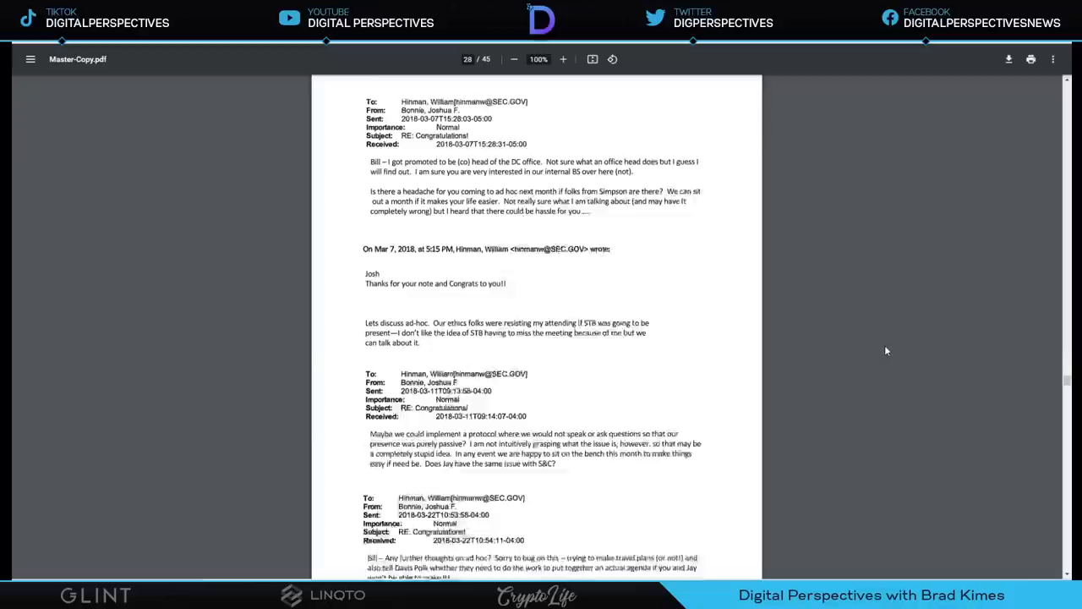
scroll("down", 3)
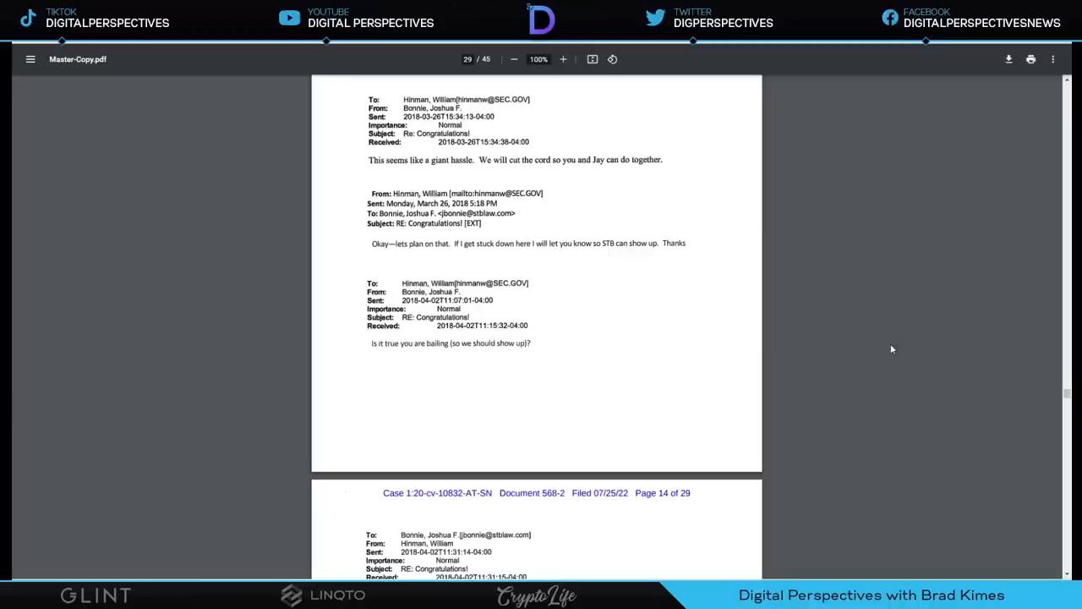
scroll("down", 3)
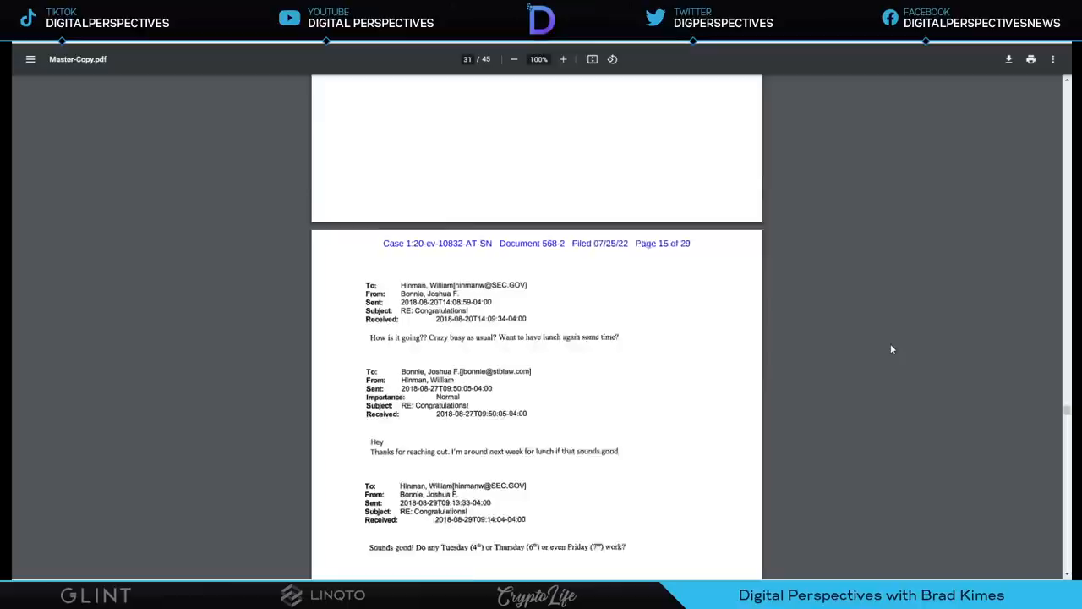
scroll("down", 3)
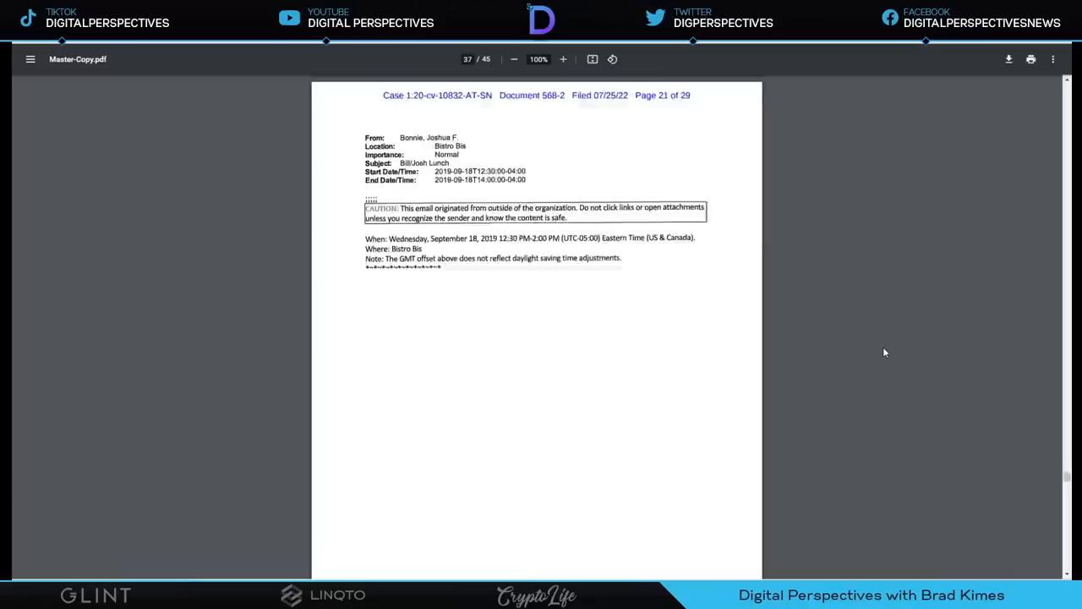
scroll("down", 3)
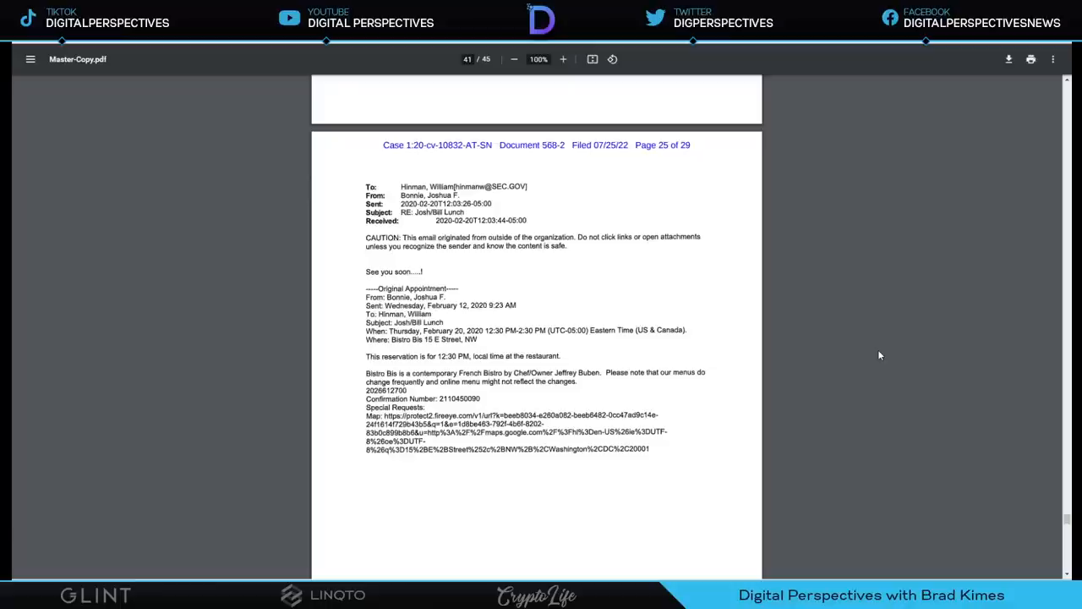
scroll("down", 3)
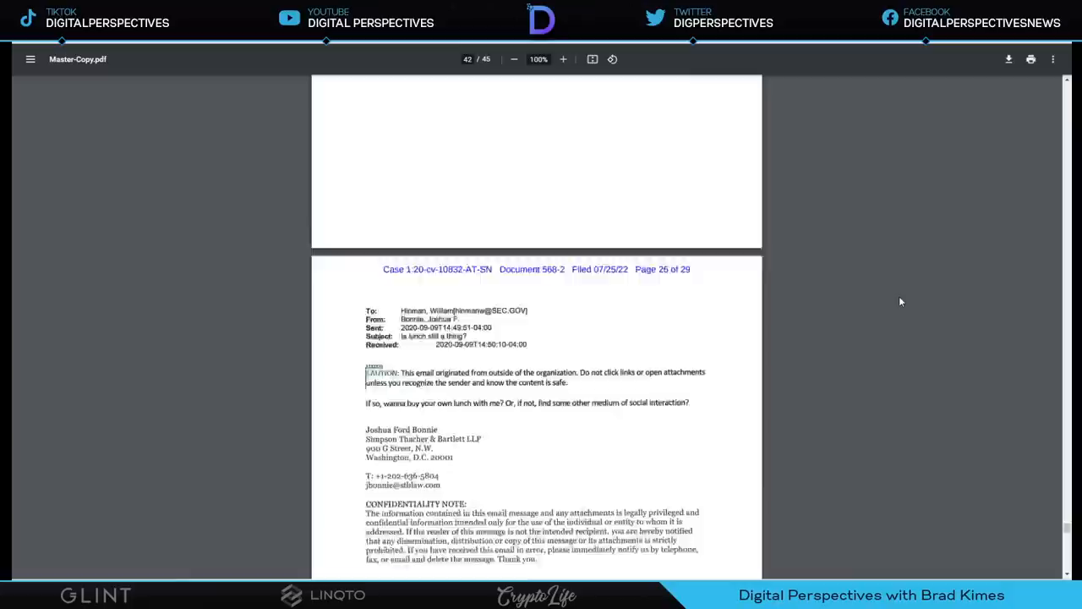
scroll("down", 3)
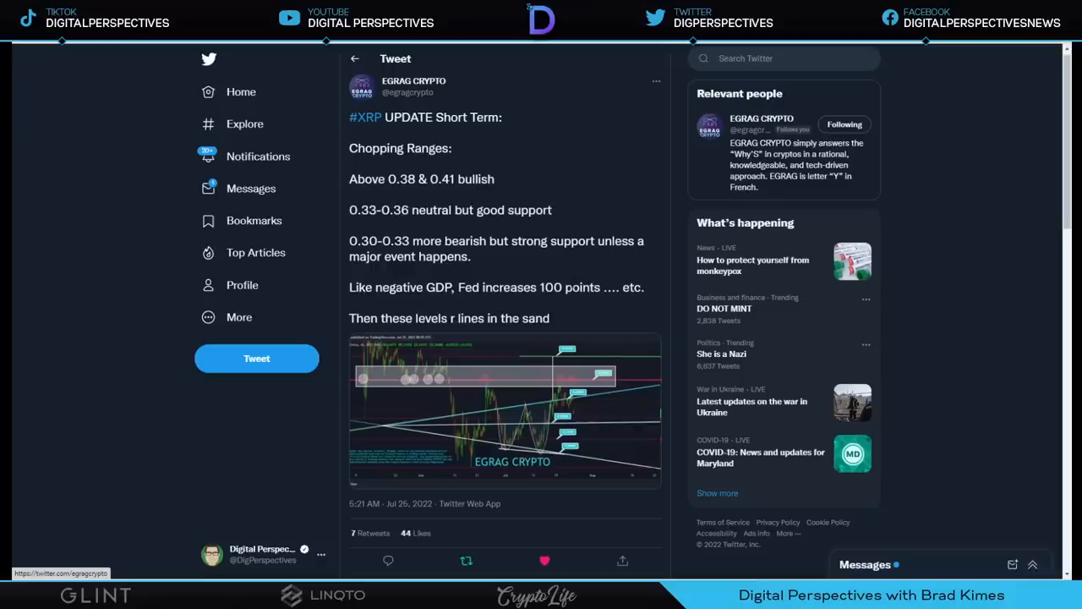
mouse_move(643, 301)
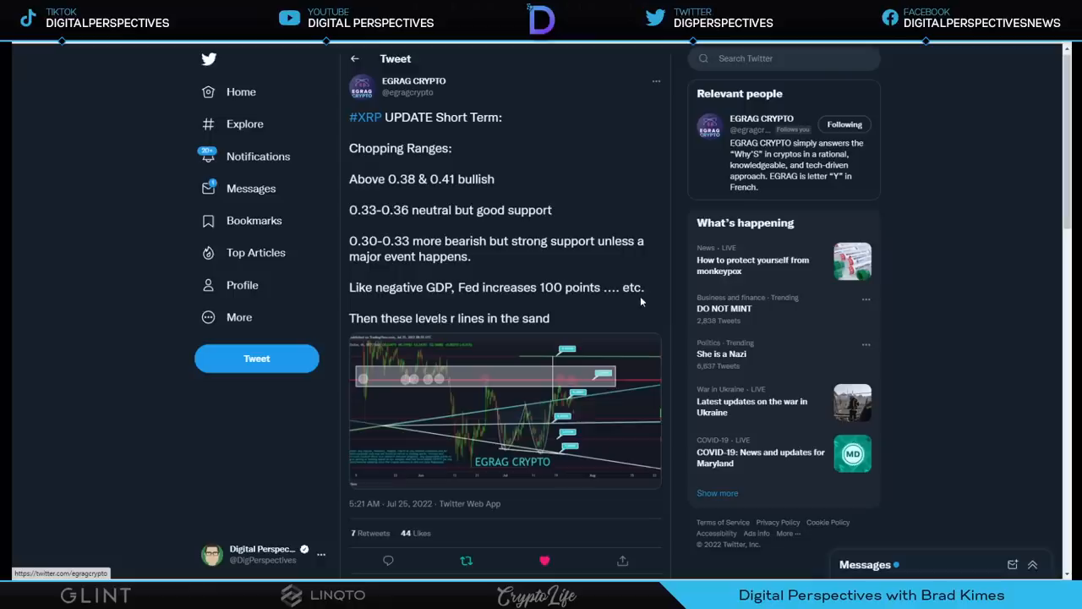
mouse_move(604, 173)
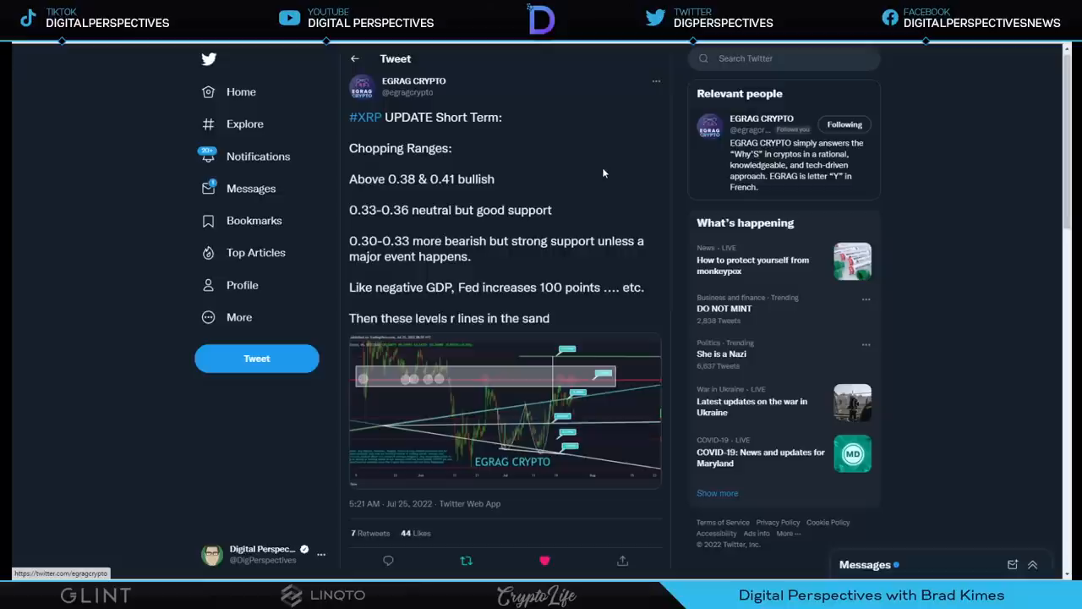